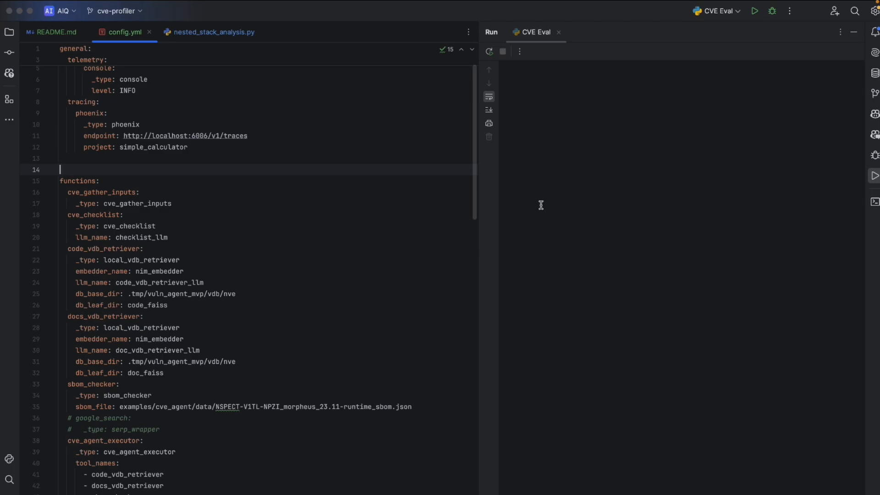
mouse_move(489, 51)
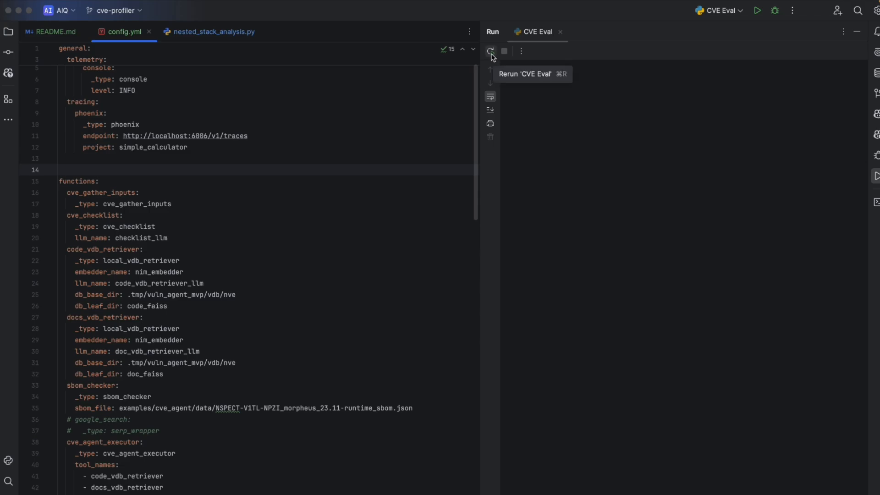
Rerun the 'CVE Eval' workflow from the Run tool window.
click(490, 51)
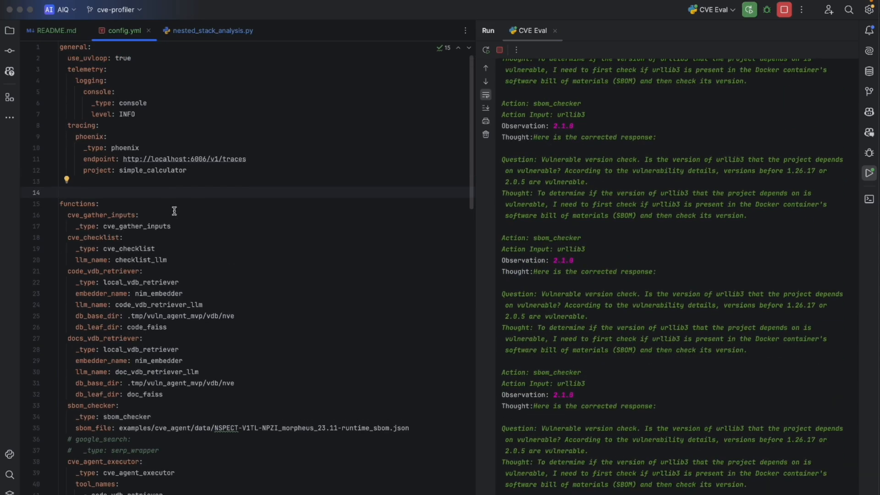
Scroll config.yml to the eval profiler section while the run finishes.
scroll(down, 3)
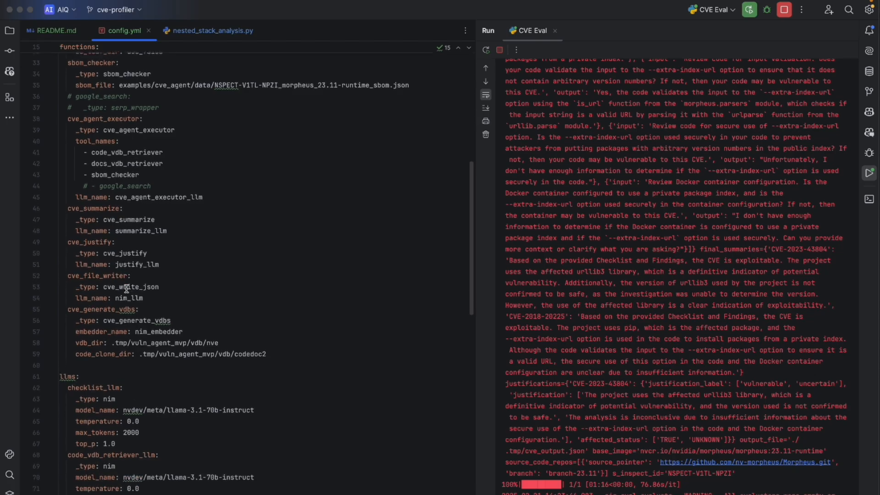
scroll(down, 3)
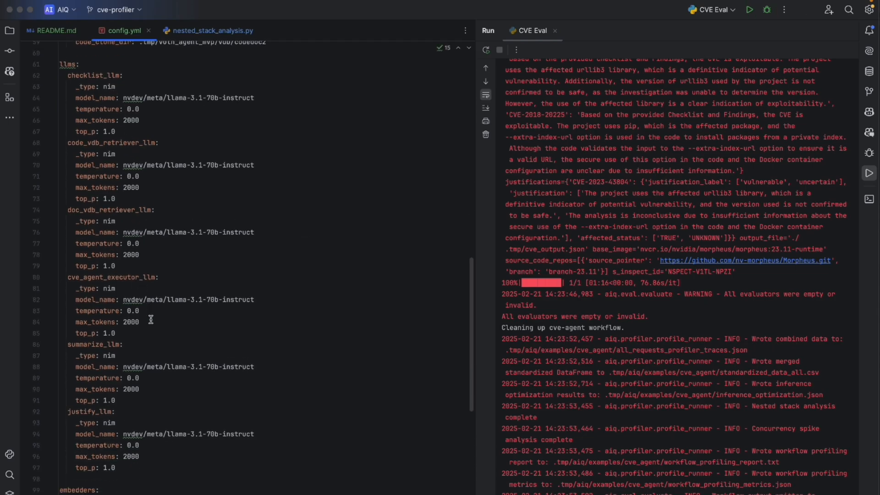
scroll(down, 3)
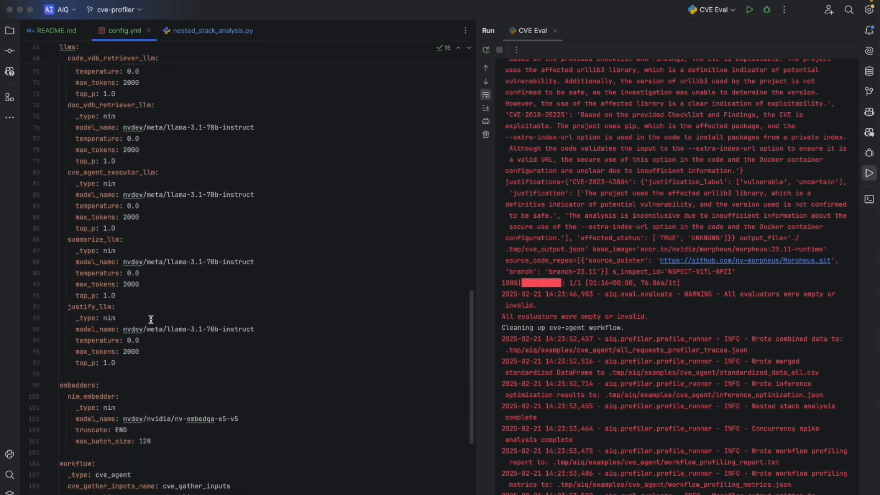
scroll(down, 3)
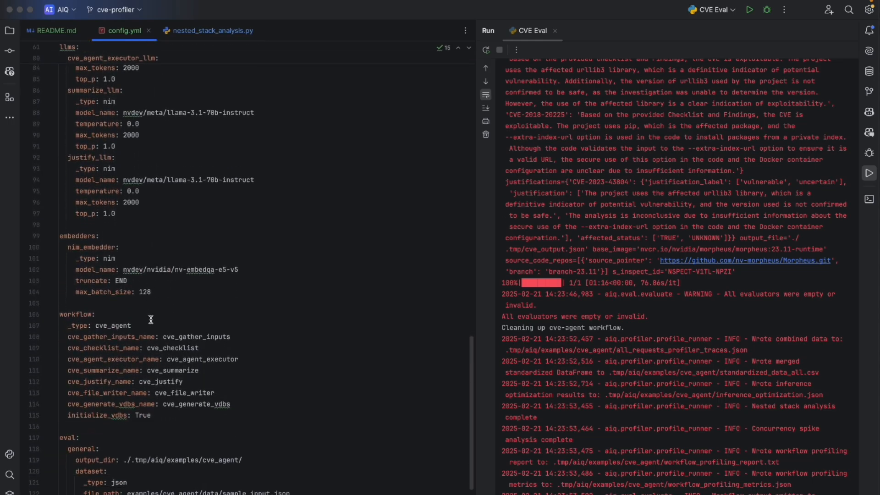
scroll(down, 3)
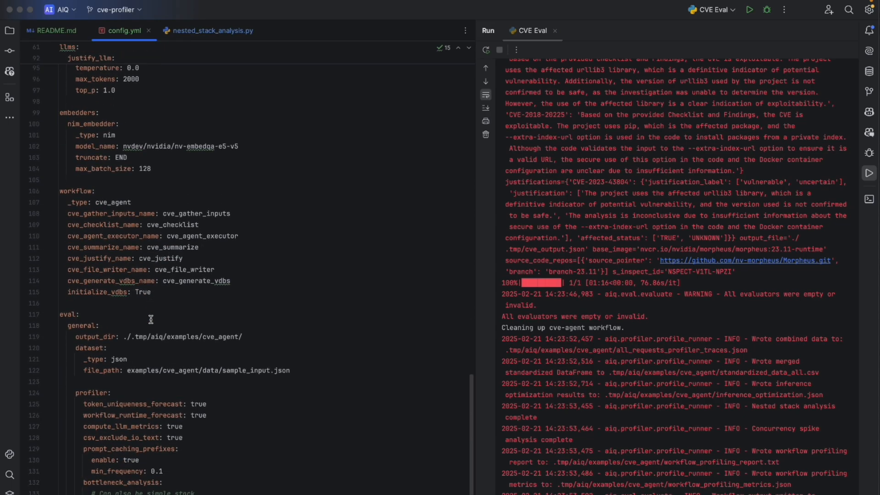
scroll(down, 3)
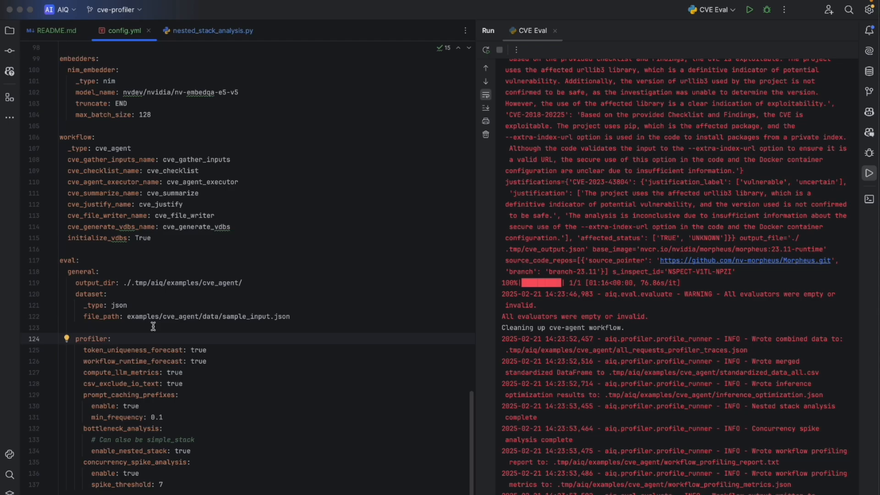
double_click(180, 282)
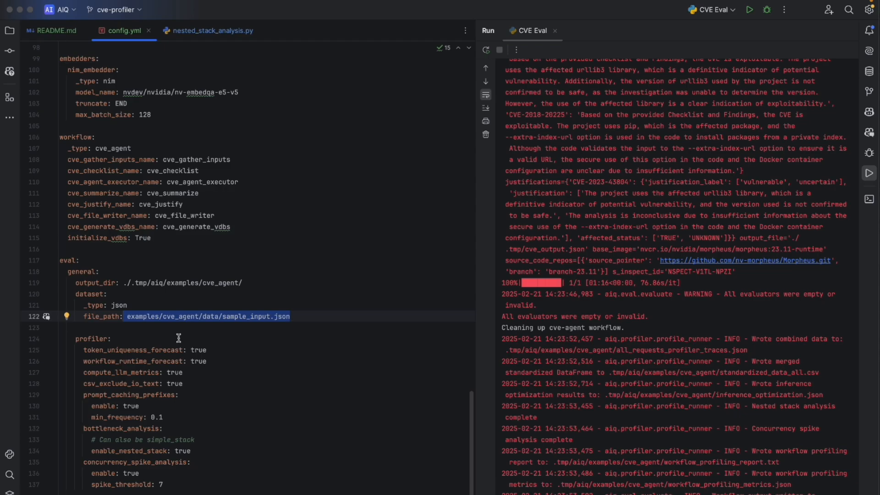
mouse_move(143, 355)
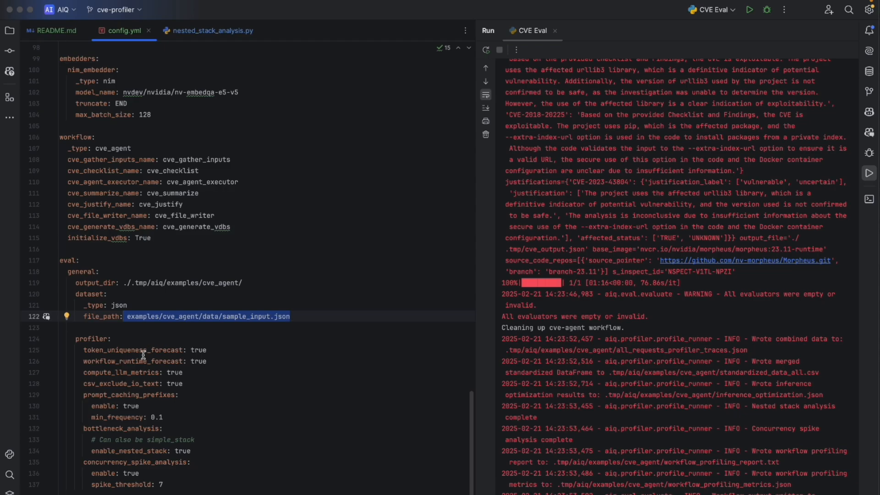
click(164, 417)
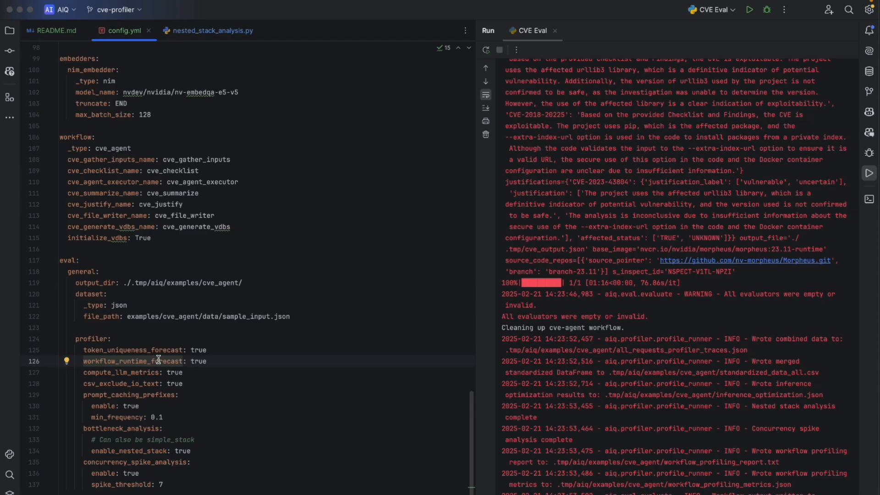
mouse_move(180, 458)
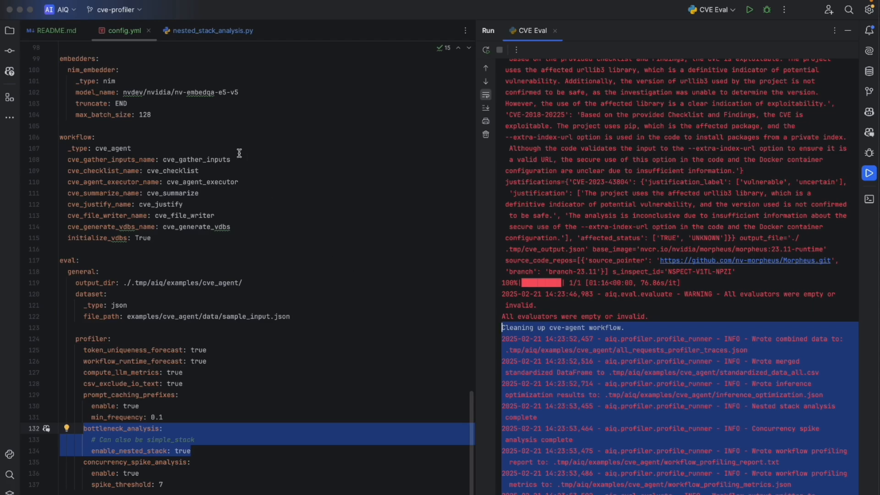
click(10, 30)
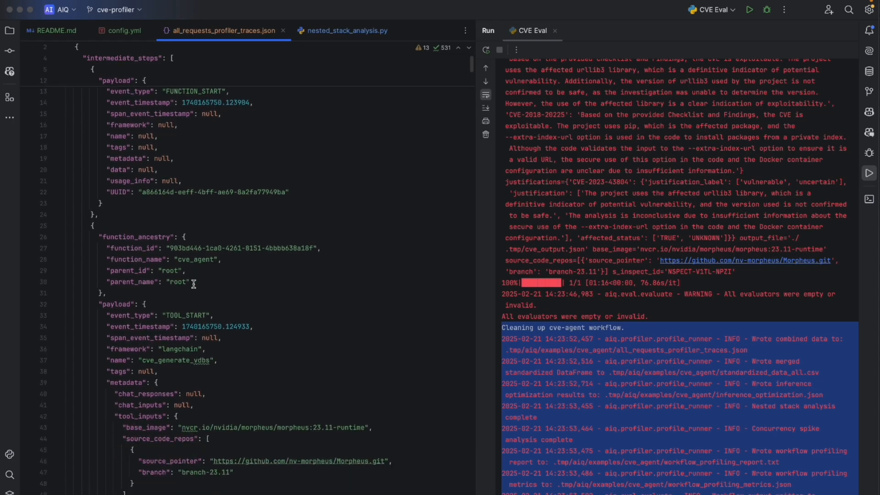
Close the profiler traces JSON and open standardized_data_all.csv from the Project view.
scroll(down, 3)
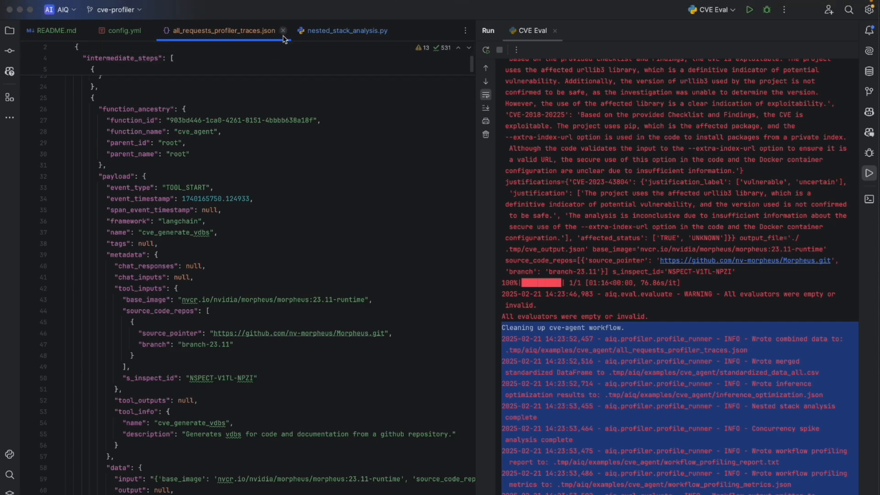
click(10, 30)
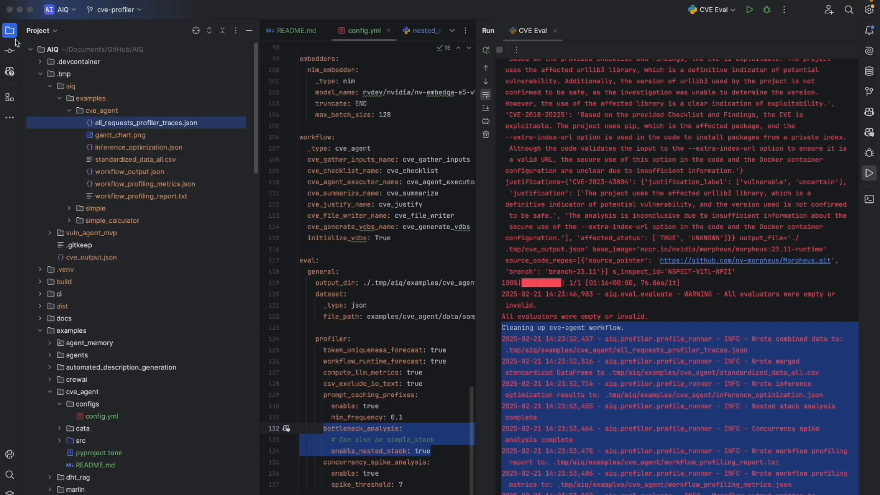
double_click(133, 160)
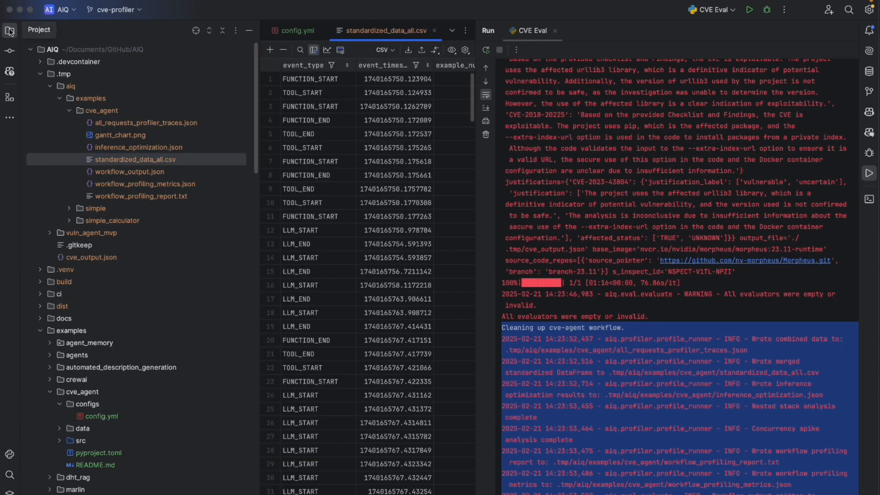
click(9, 29)
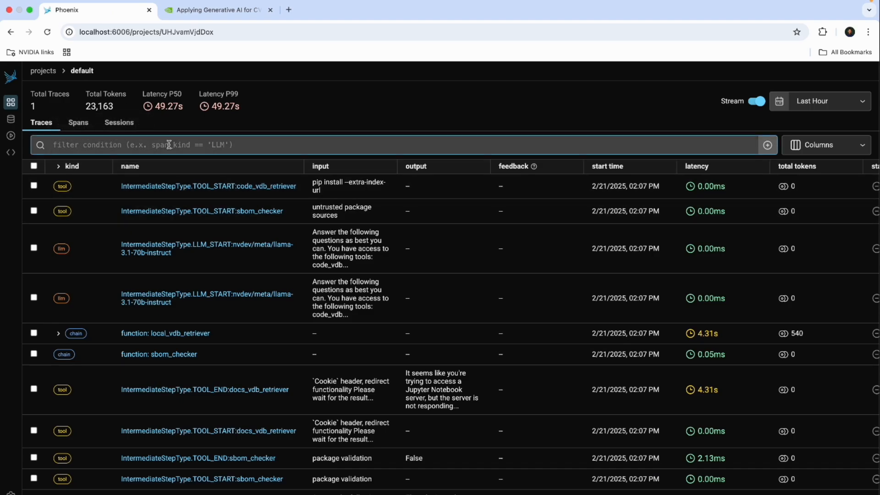
Open the cve_agent trace in Phoenix and inspect the cve_checklist tool-start span input.
click(208, 185)
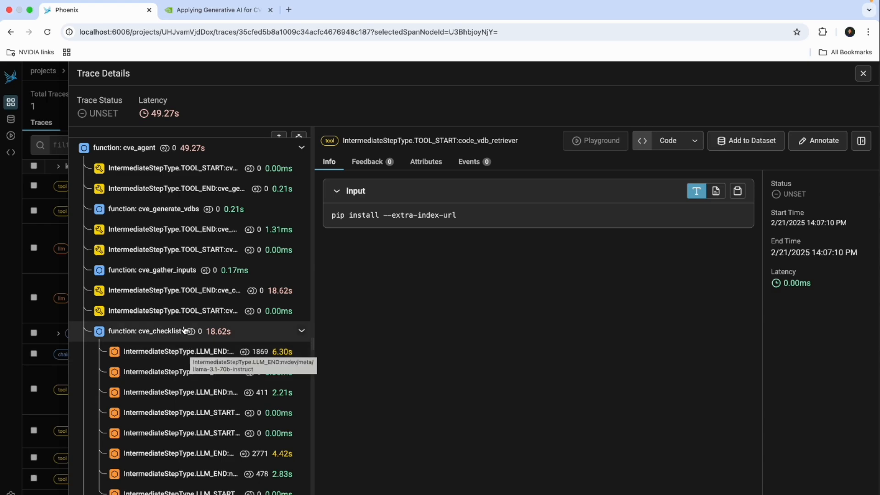
click(173, 310)
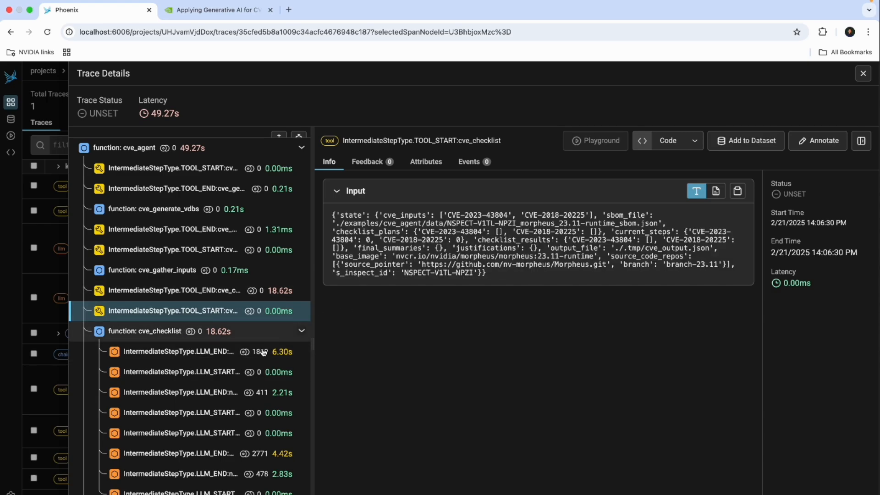
scroll(down, 3)
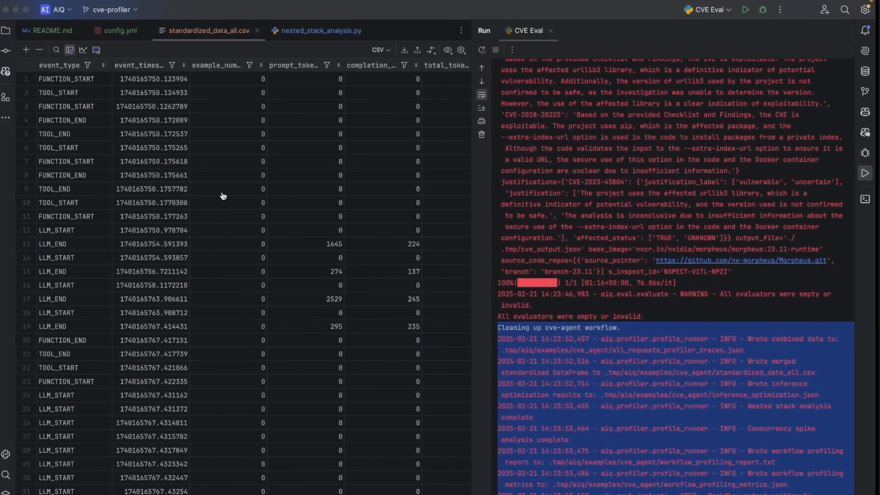
Open inference_optimization.json from the Project view and scroll through its results.
click(6, 30)
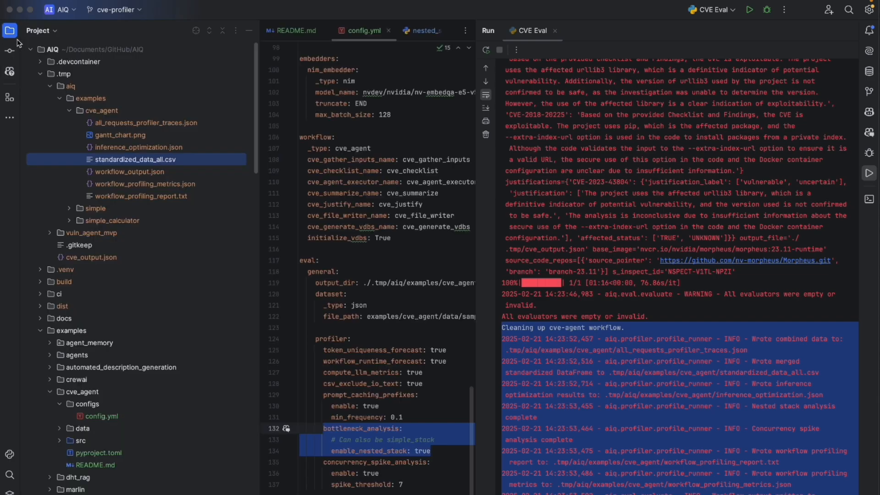
mouse_move(118, 135)
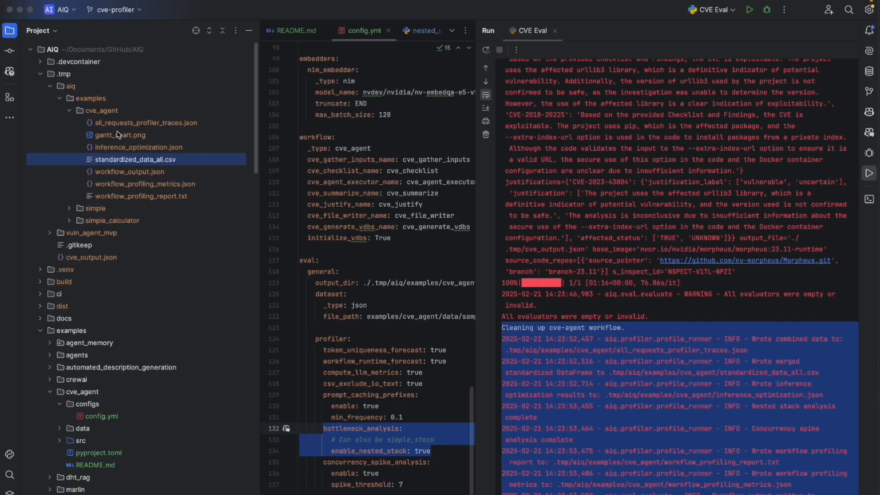
click(138, 147)
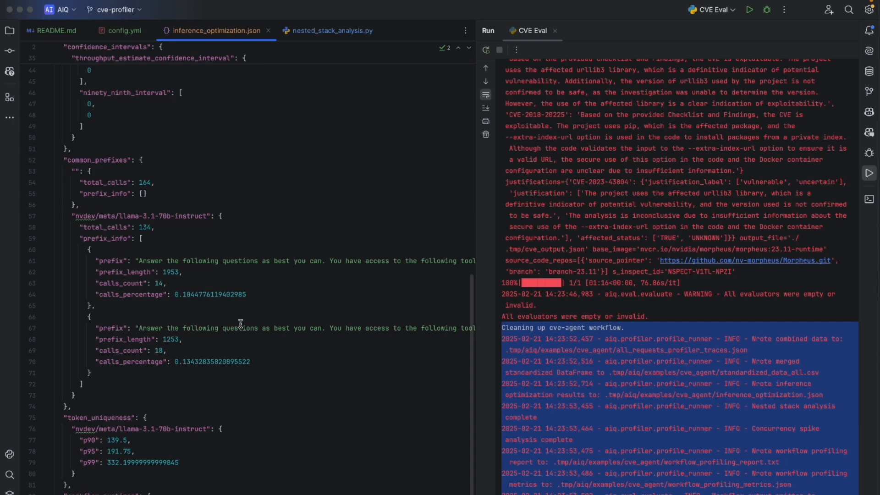
scroll(right, 3)
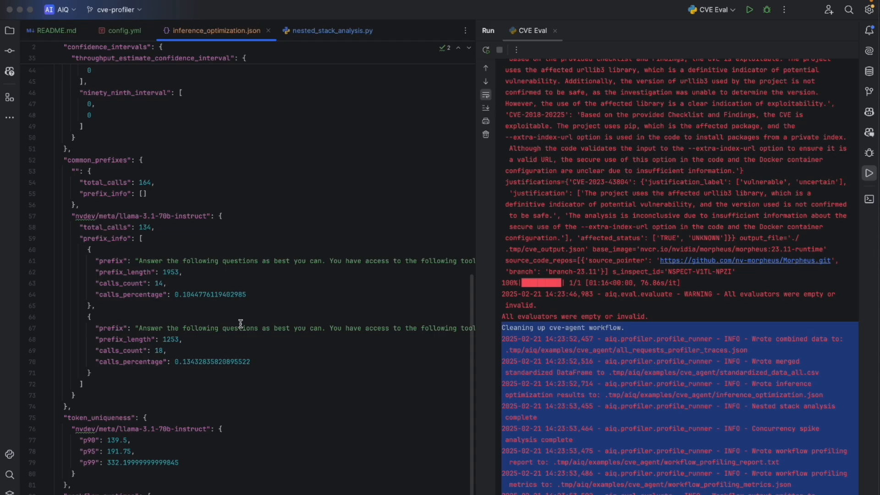
scroll(down, 3)
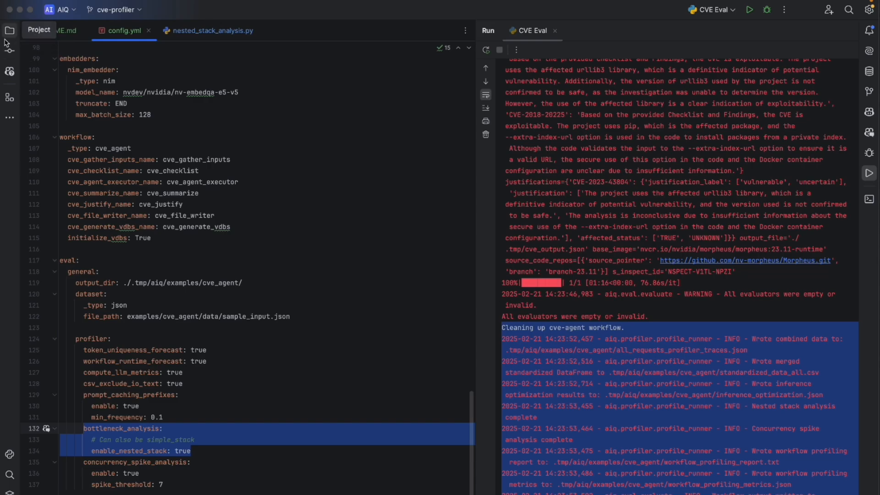
Open workflow_profiling_report.txt and scroll through its Concurrency Spike Analysis section.
click(9, 29)
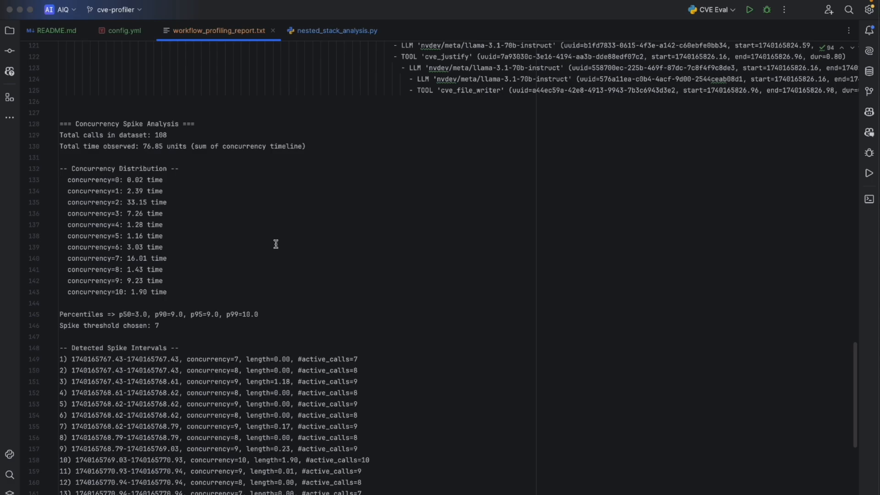
scroll(down, 3)
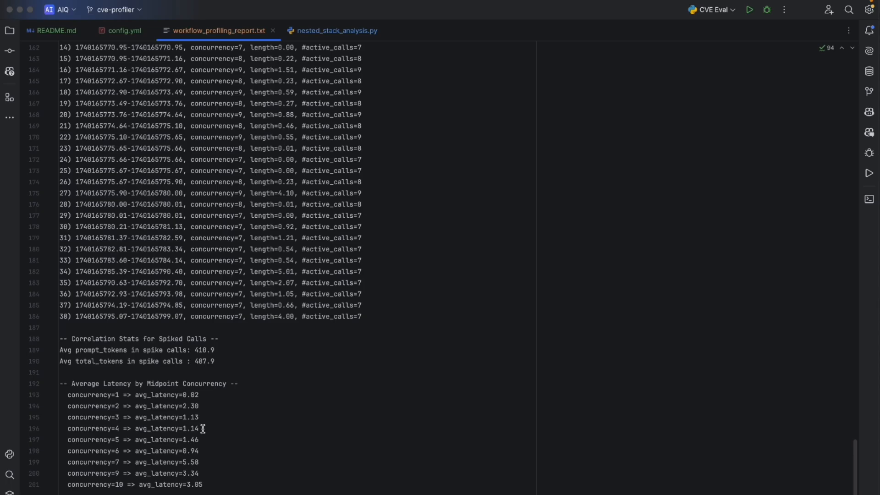
scroll(up, 3)
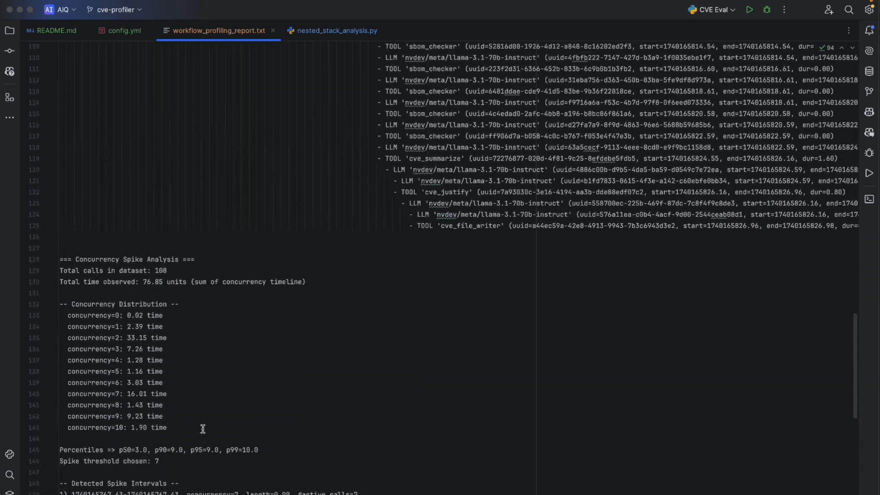